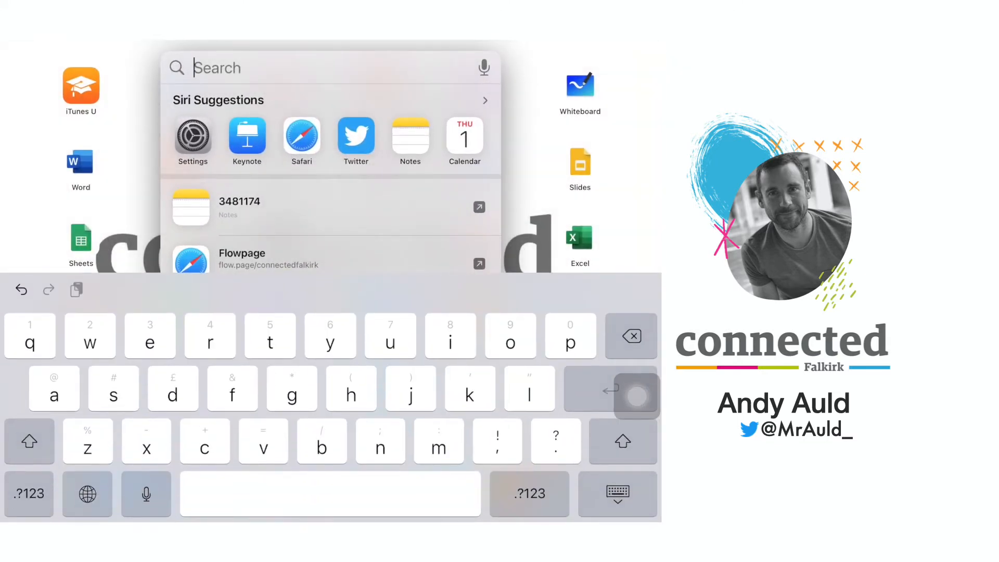
Search Spotlight and launch the Falkirk Council App Portal from the results.
type("apple Store")
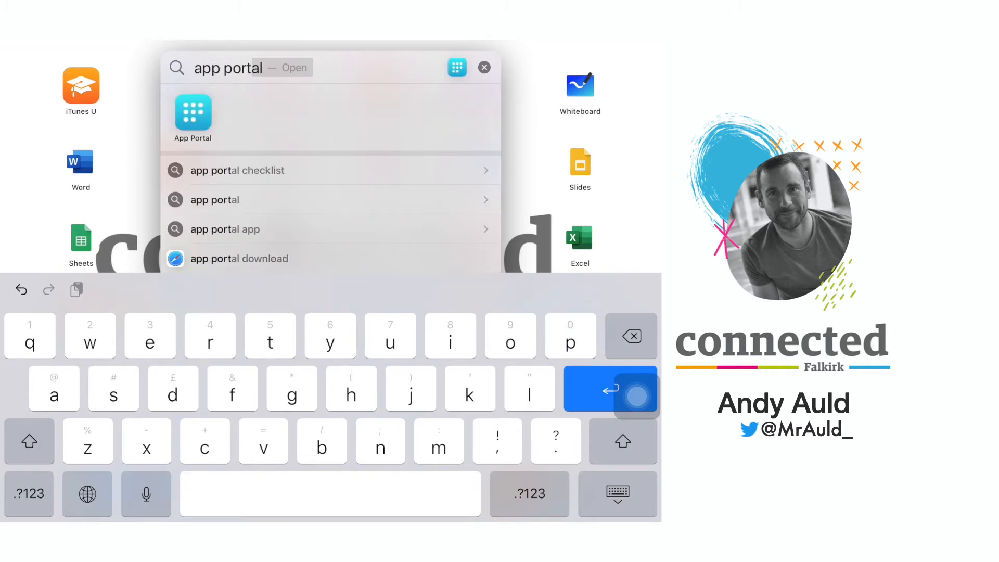
left_click(192, 110)
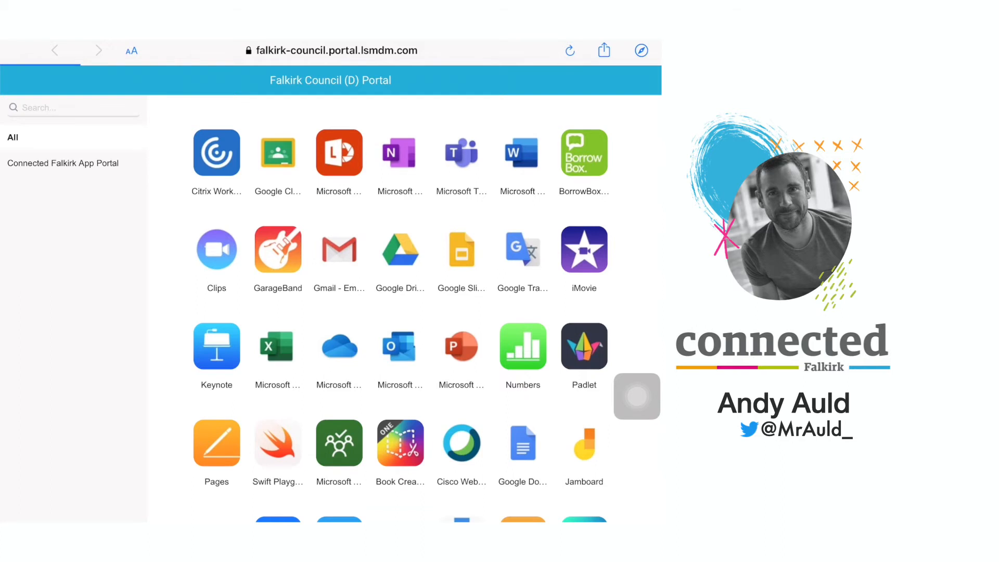
Scroll the All apps grid down to Plickers, Canva and Google Meet, then back up.
scroll("down", 3)
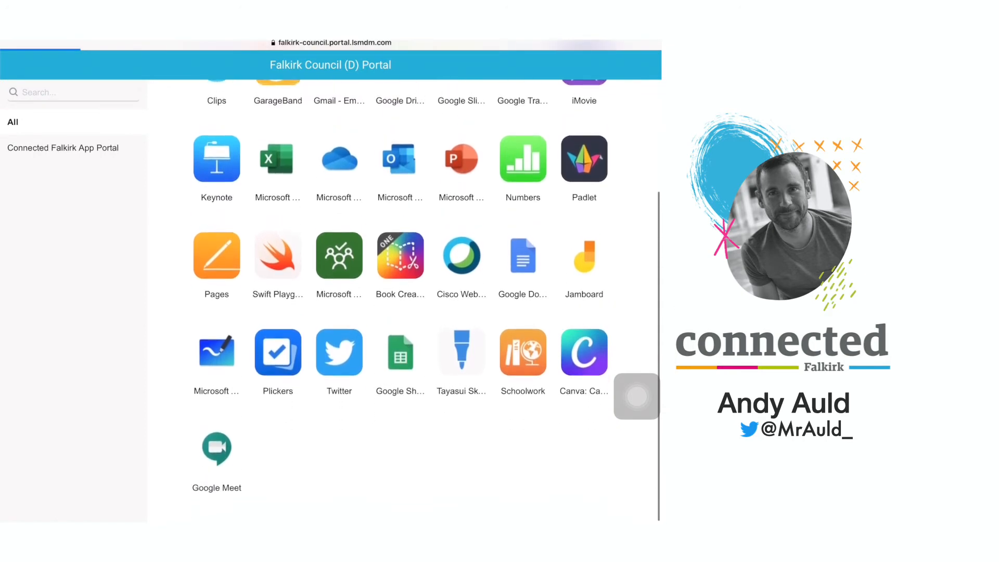
scroll("up", 3)
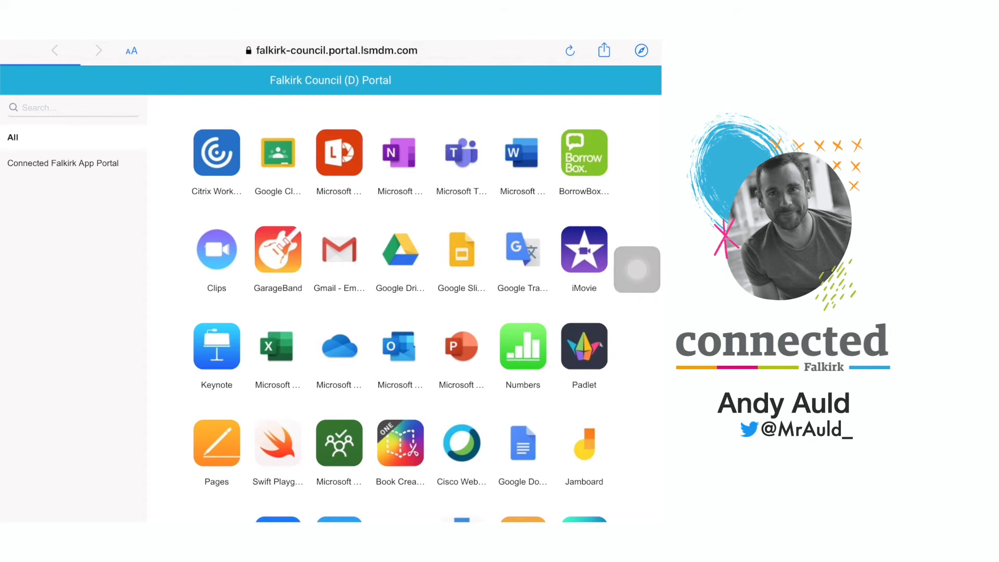
Search the portal for "Sketches" and hide the keyboard to reveal Tayasui Sketches.
type("Ske")
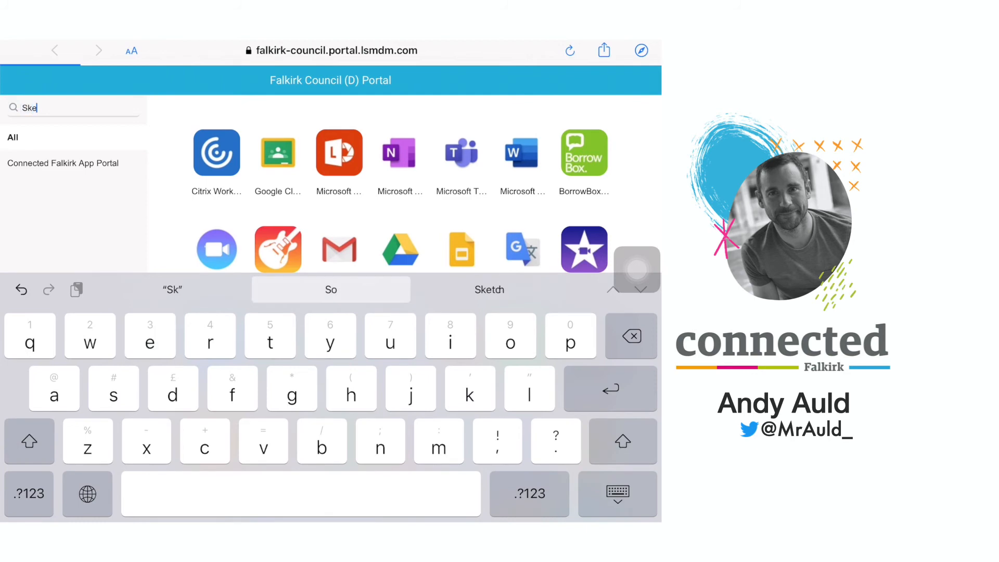
type("tches")
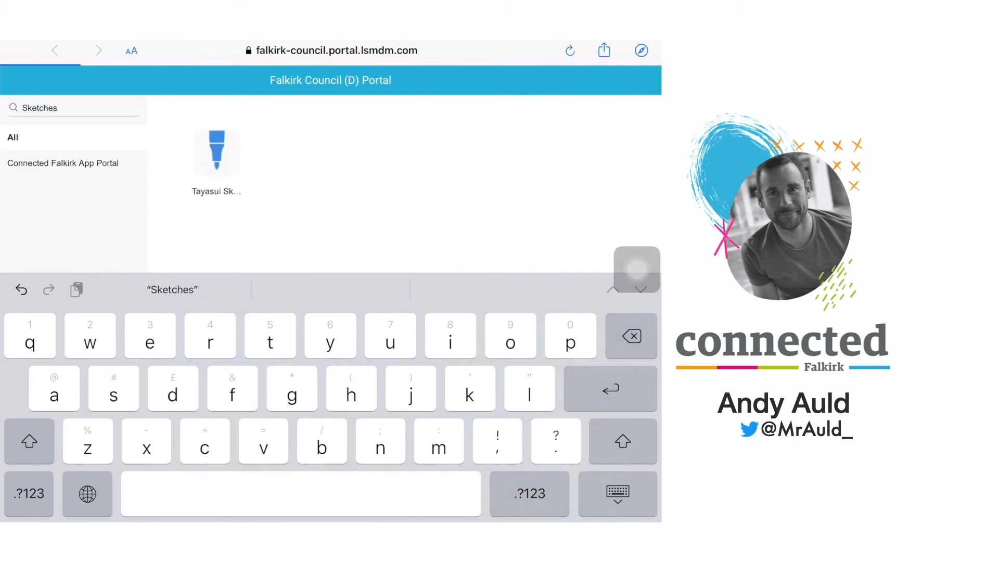
left_click(616, 493)
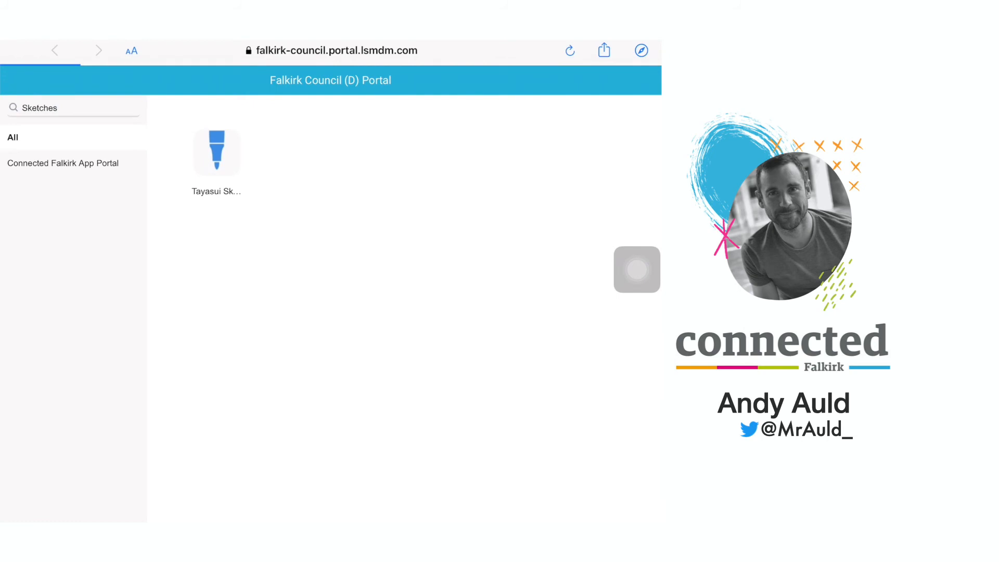
Open Tayasui Sketches School's details, review its description, and tap Install.
left_click(216, 151)
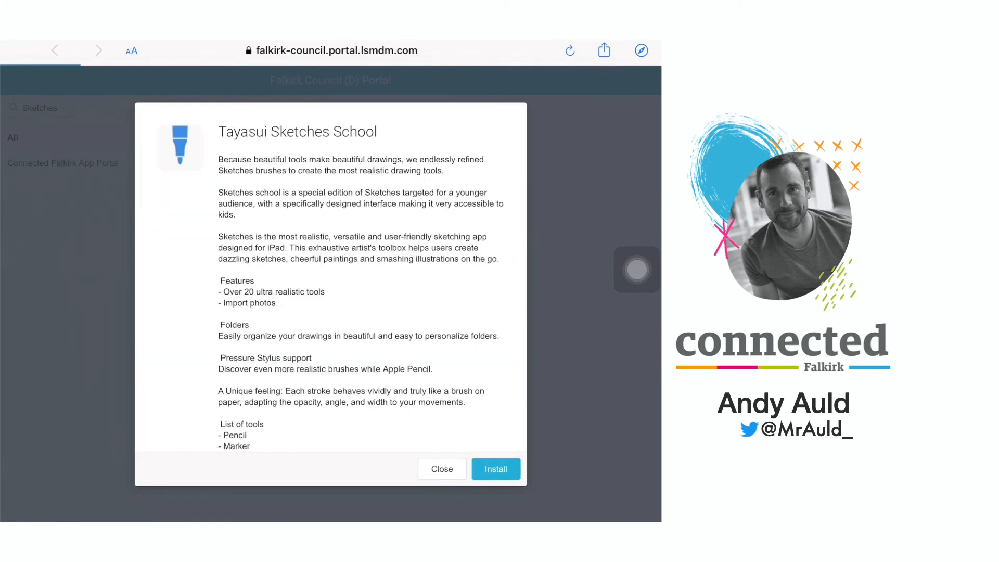
scroll("down", 3)
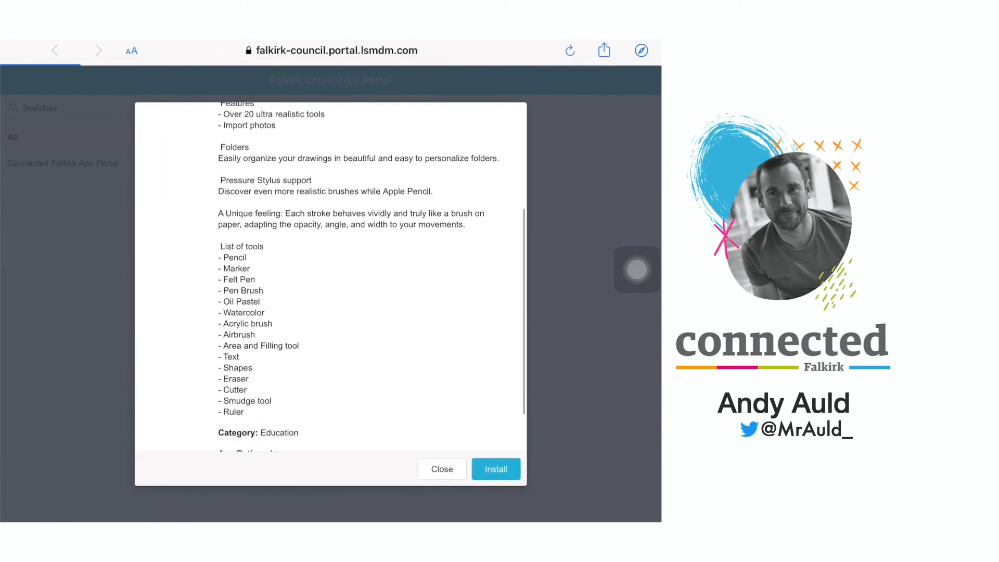
scroll("up", 3)
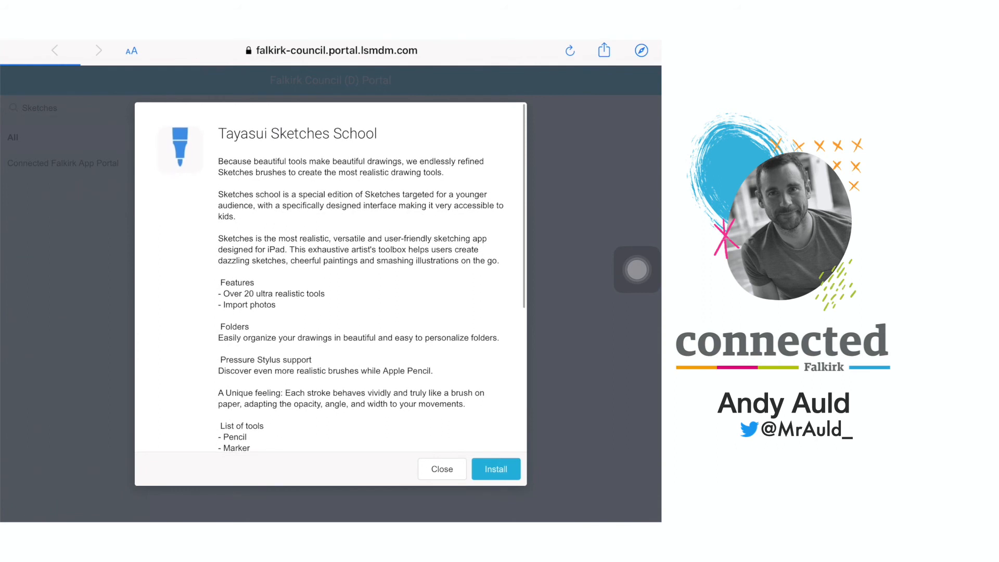
left_click(495, 469)
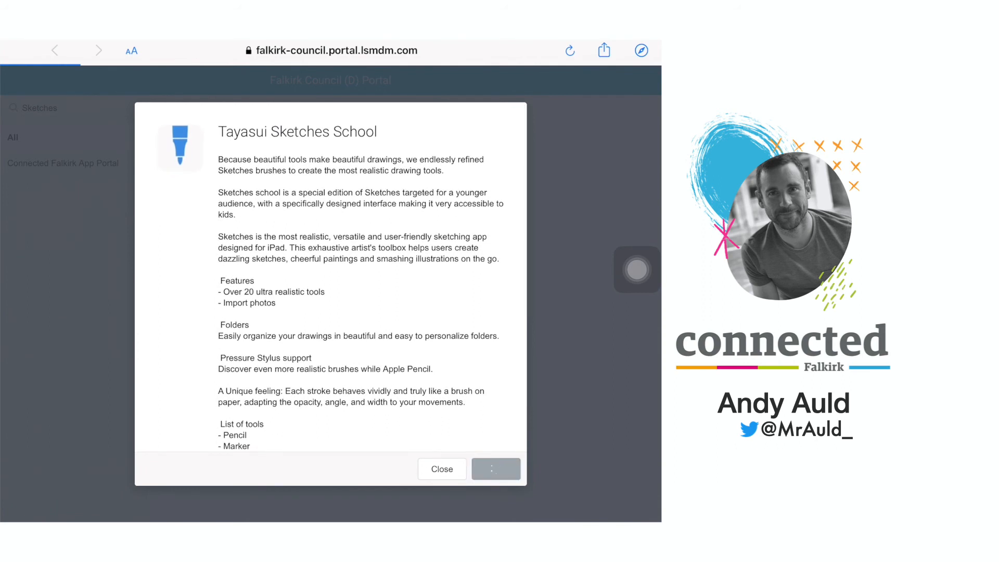
left_click(496, 468)
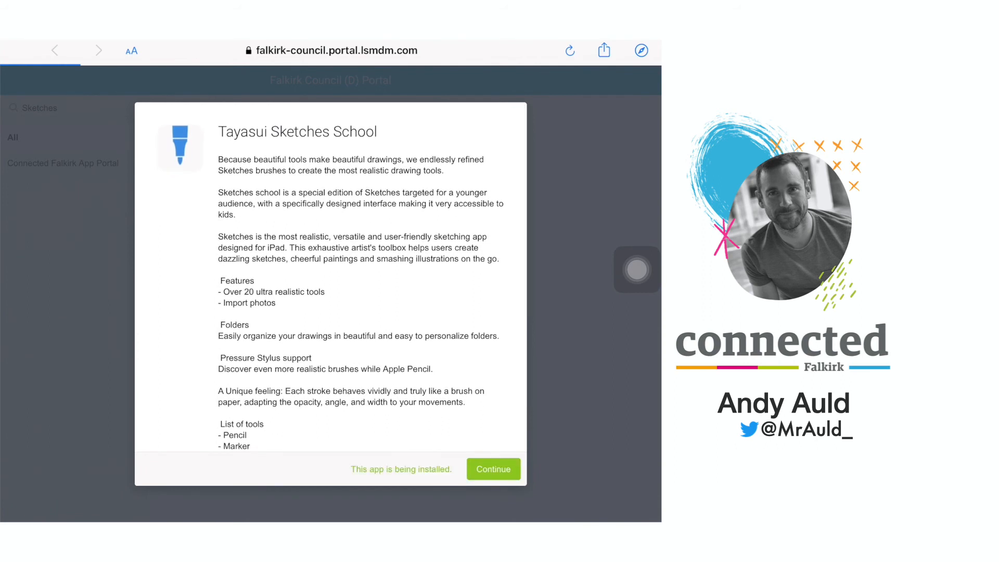